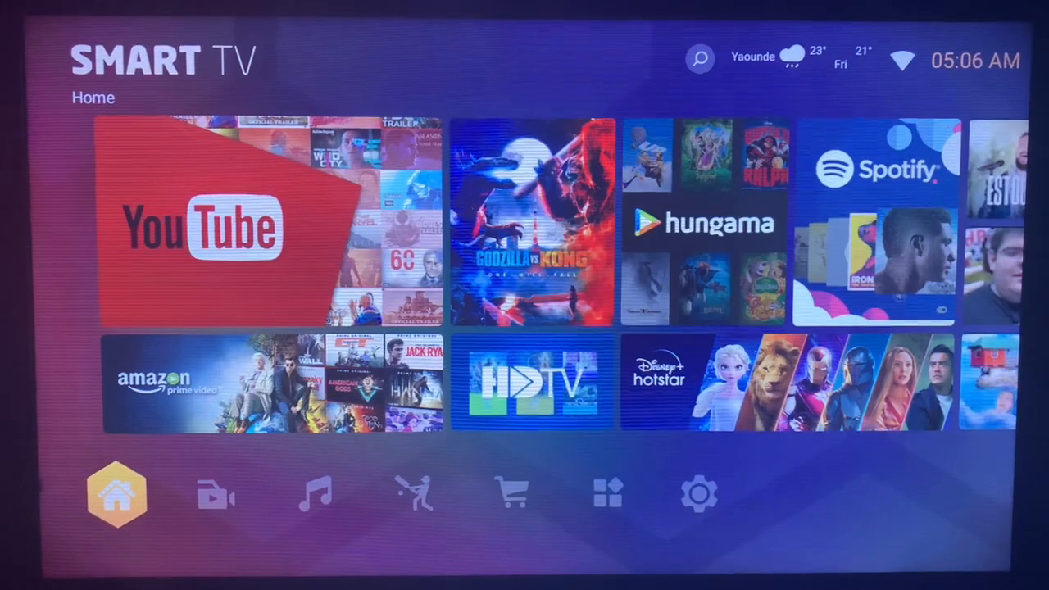
- Move along the launcher's category bar to reach the Installed apps page
{"action": "left_click", "coordinate": [216, 493]}
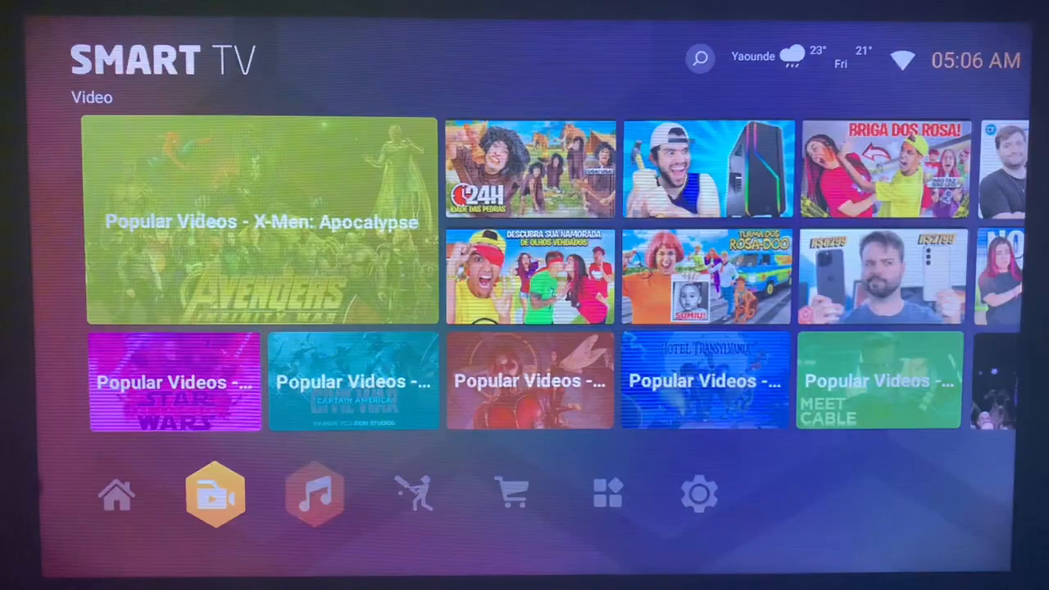
{"action": "left_click", "coordinate": [608, 491]}
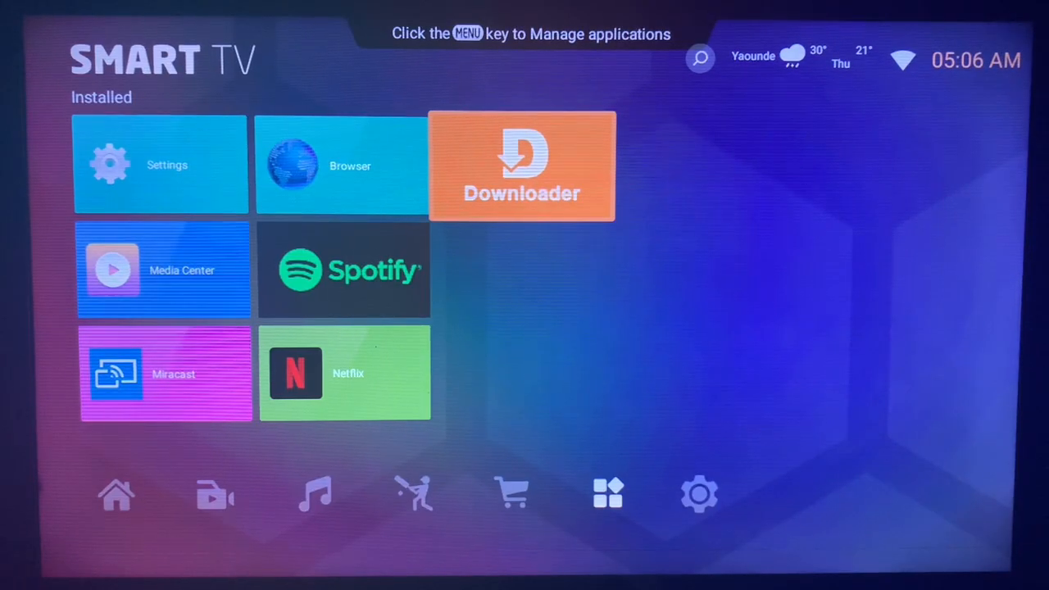
- Launch Downloader and bring up the on-screen keyboard for the URL field
{"action": "left_click", "coordinate": [521, 165]}
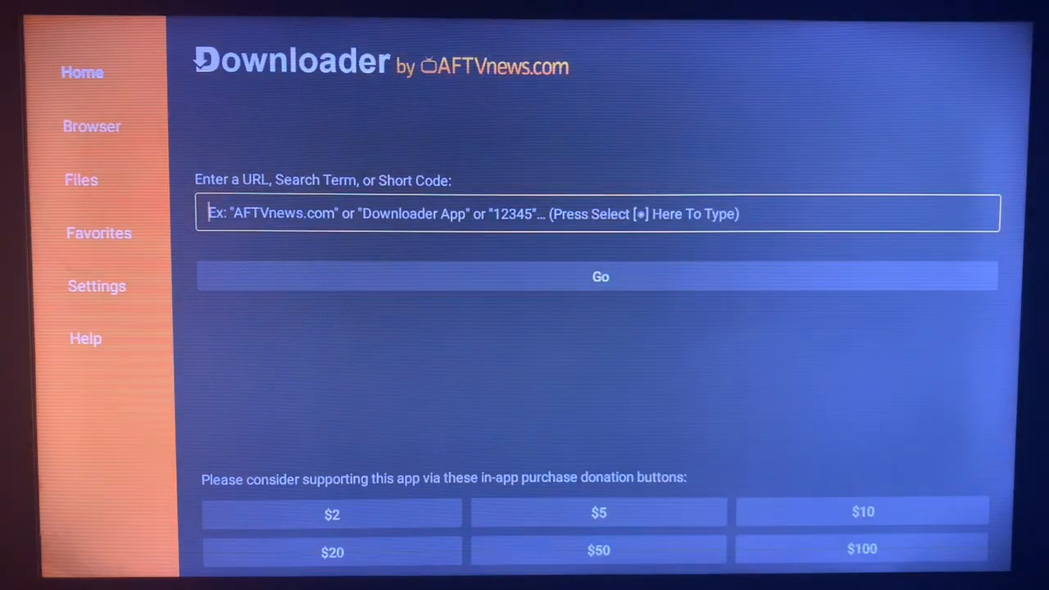
{"action": "left_click", "coordinate": [597, 213]}
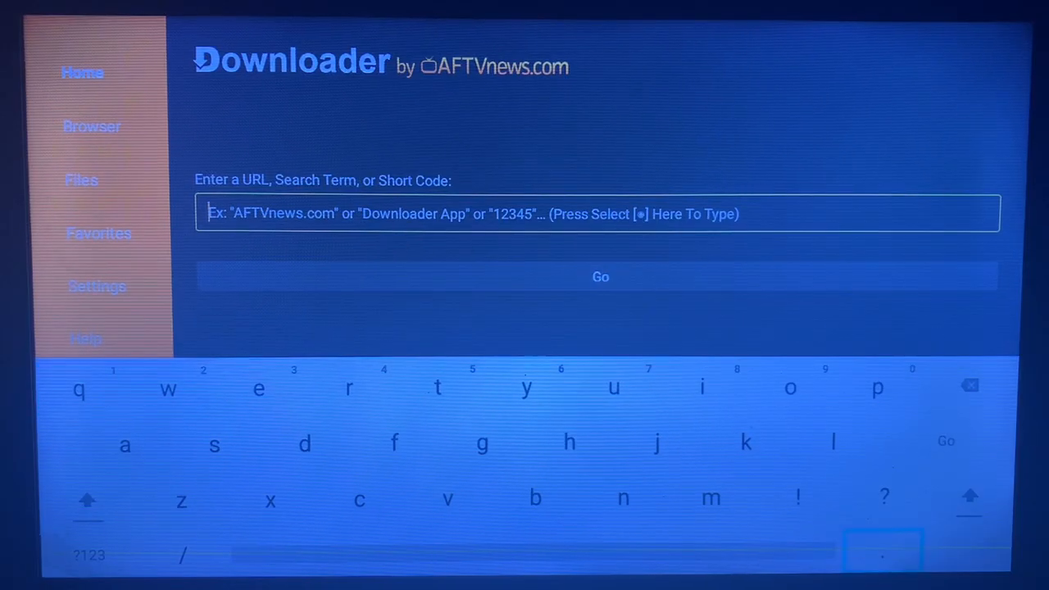
{"action": "mouse_move", "coordinate": [876, 386]}
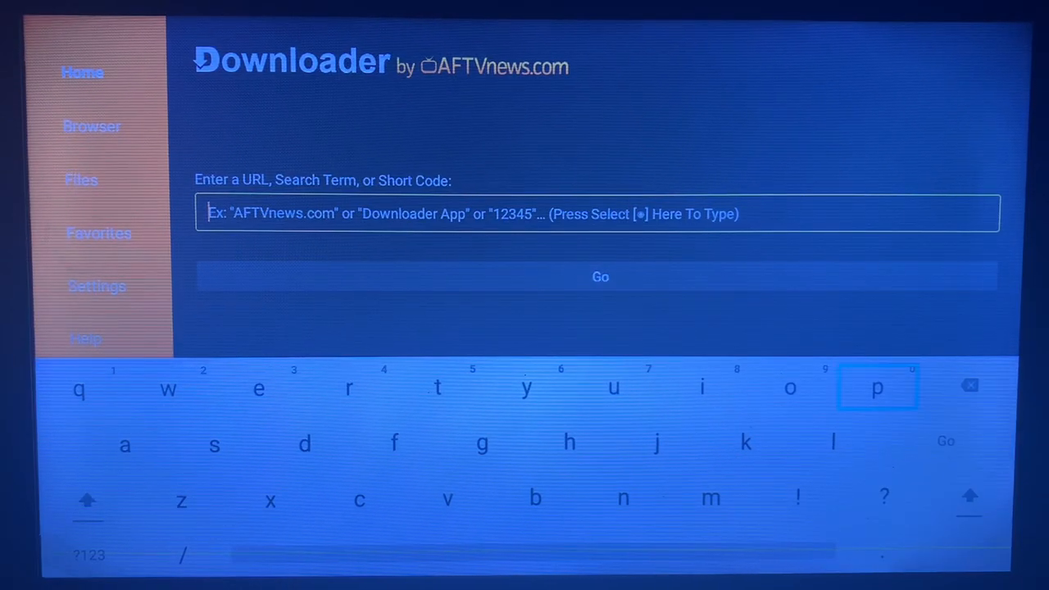
- Enter 'projectivy launcher' in the URL field and submit it with Go
{"action": "left_click", "coordinate": [876, 387]}
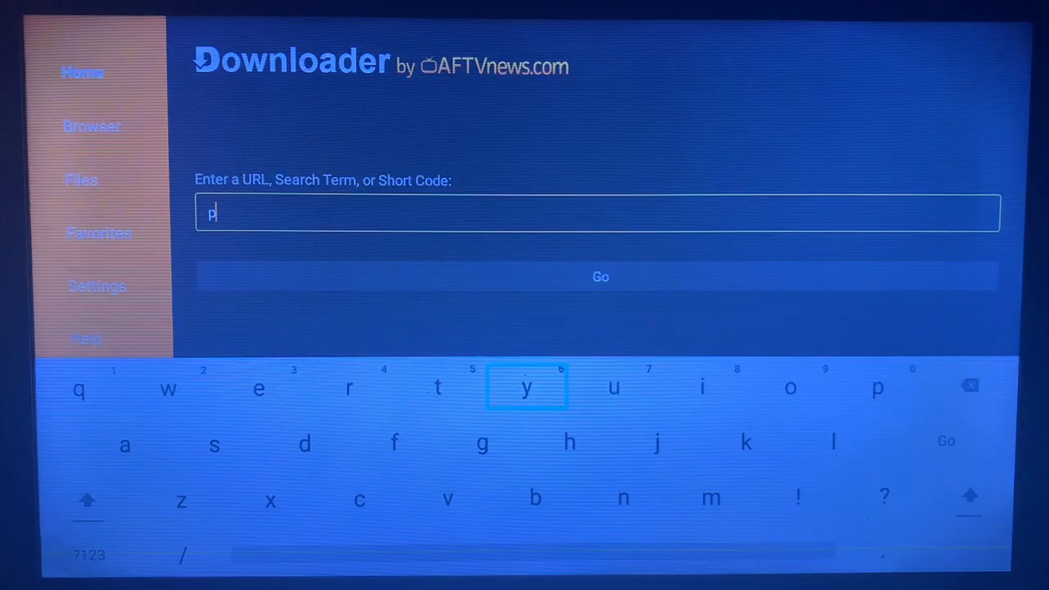
{"action": "left_click", "coordinate": [347, 386]}
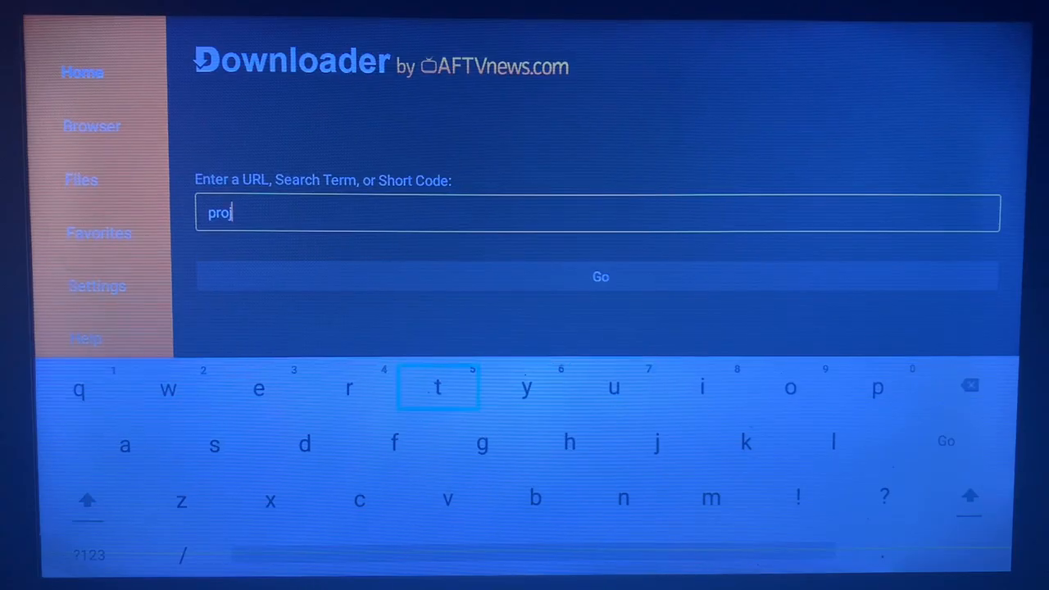
{"action": "left_click", "coordinate": [259, 387]}
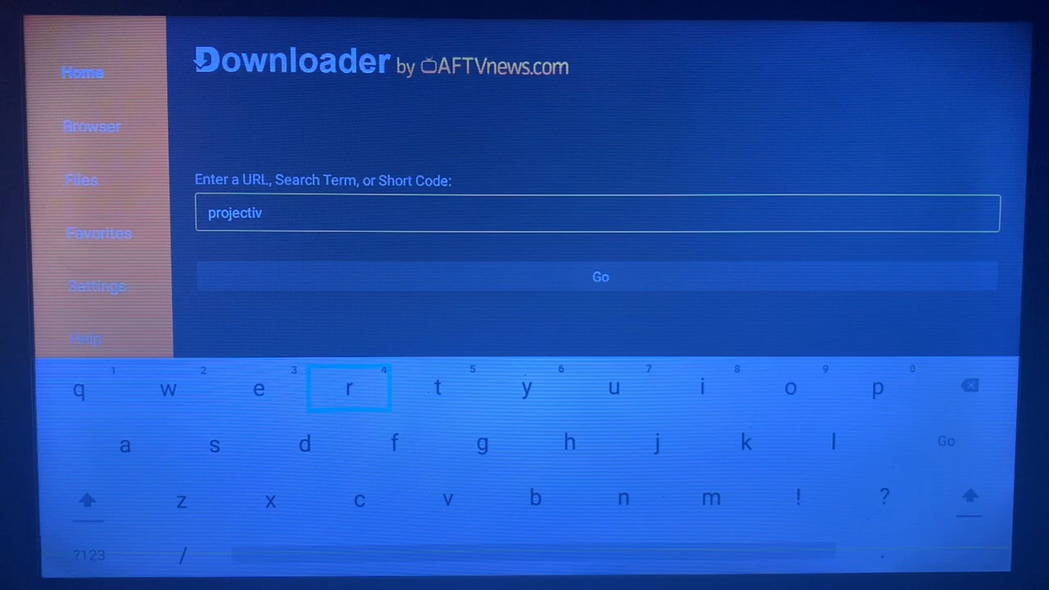
{"action": "left_click", "coordinate": [526, 387]}
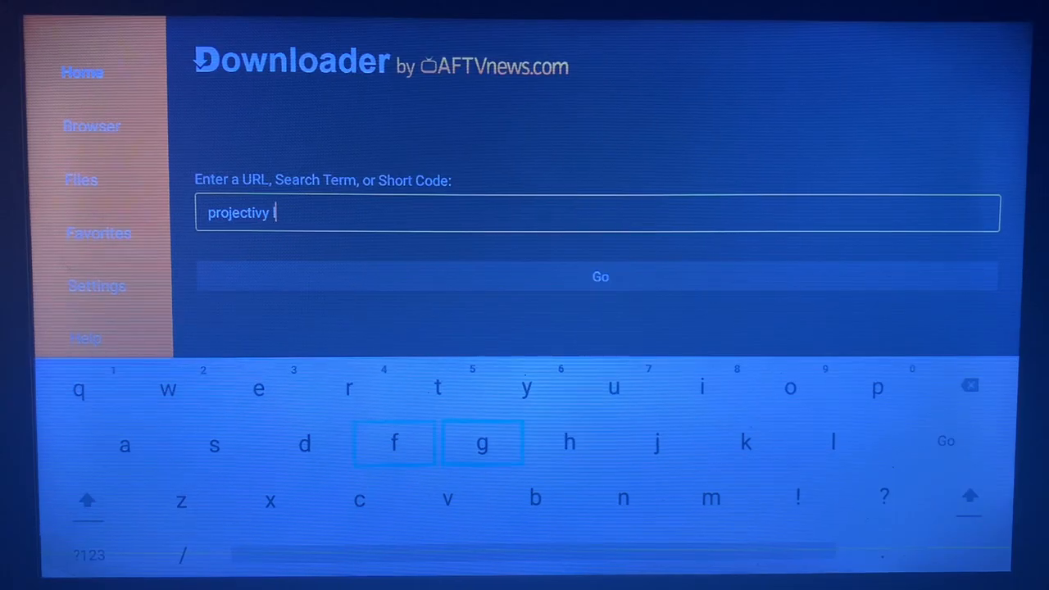
{"action": "left_click", "coordinate": [124, 444]}
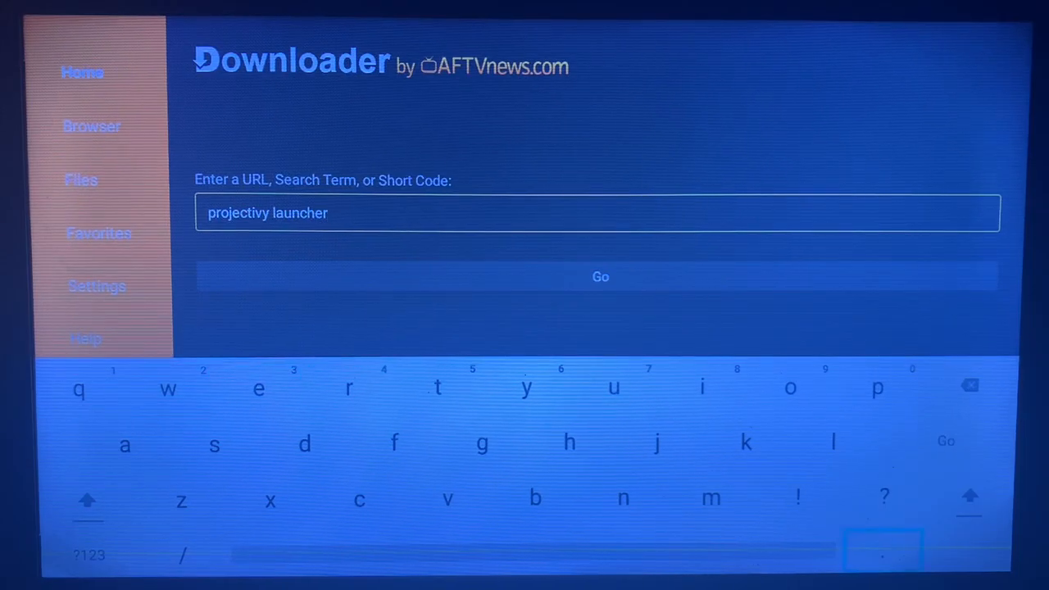
{"action": "mouse_move", "coordinate": [945, 441]}
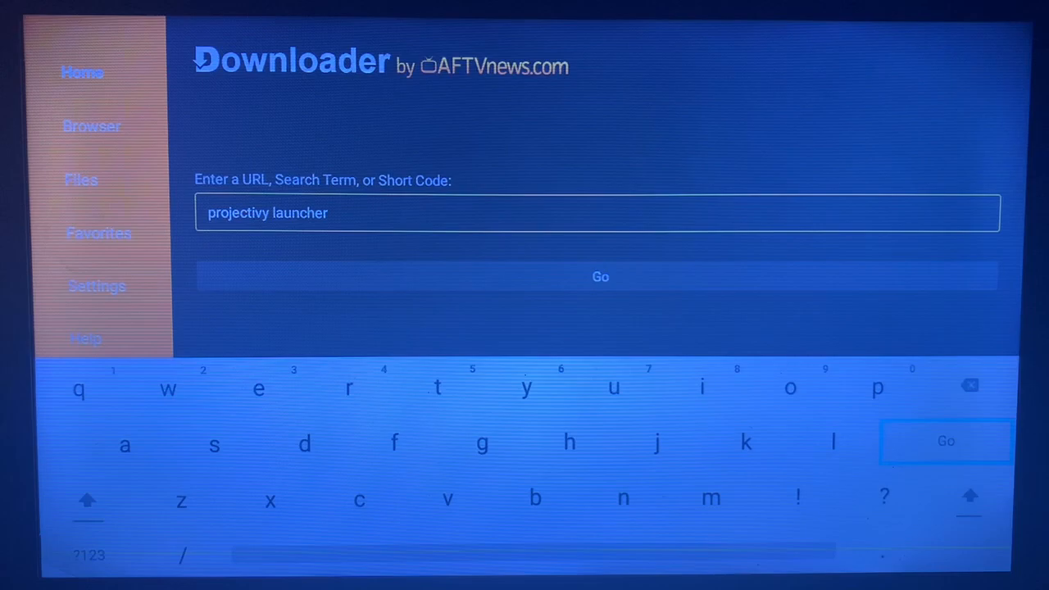
{"action": "left_click", "coordinate": [945, 441]}
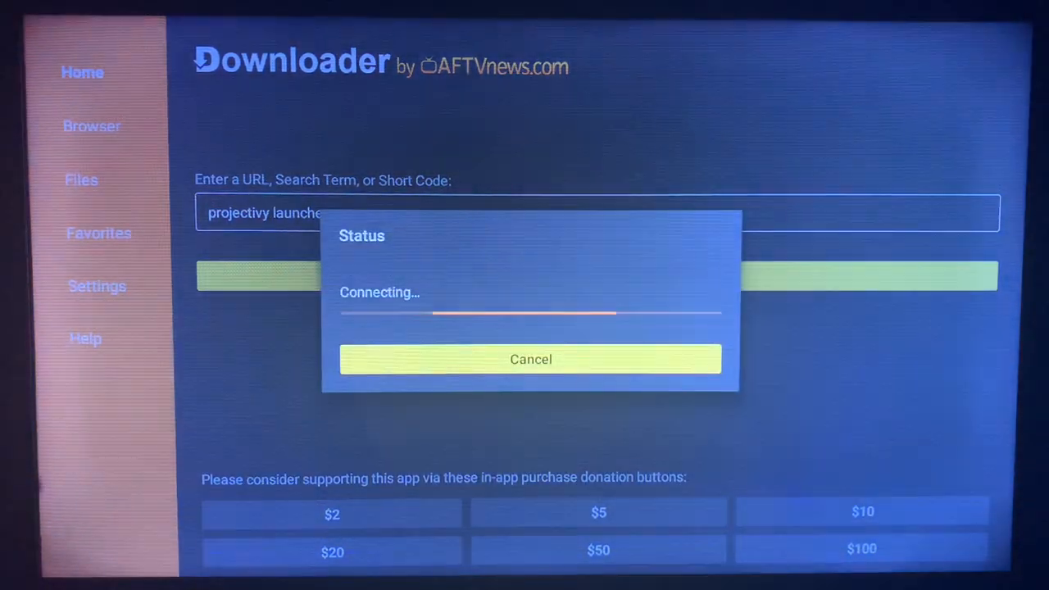